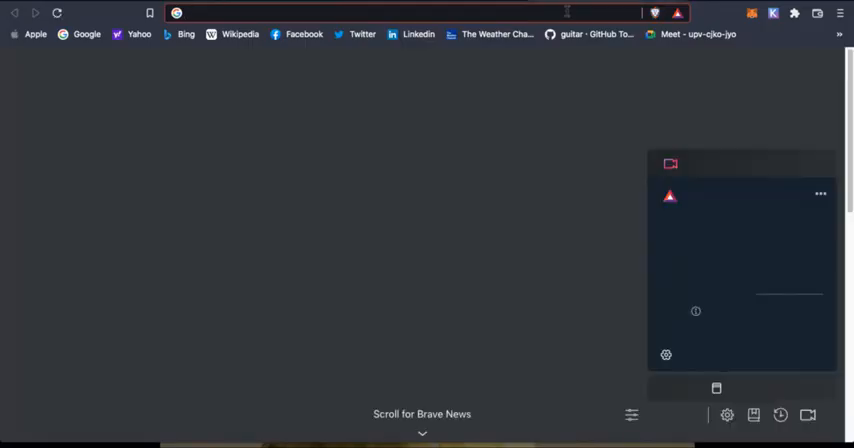
Visit osmosis.zone, enter the app and review the Assets page listing every chain token's balance
type("osmosis.zone")
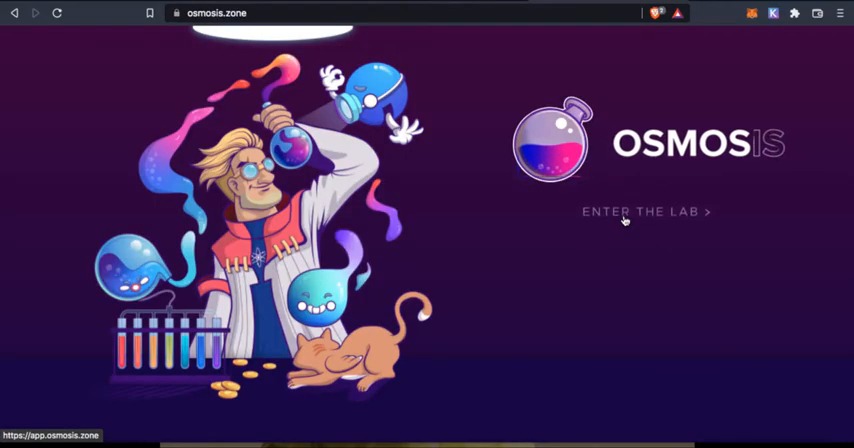
left_click(646, 212)
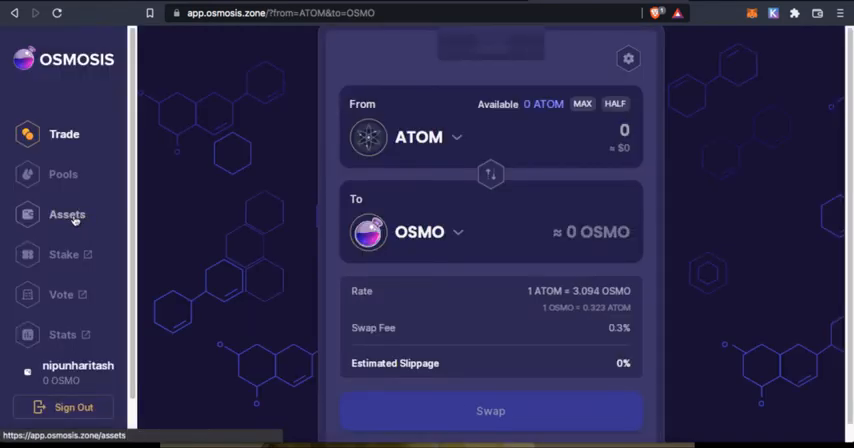
left_click(66, 214)
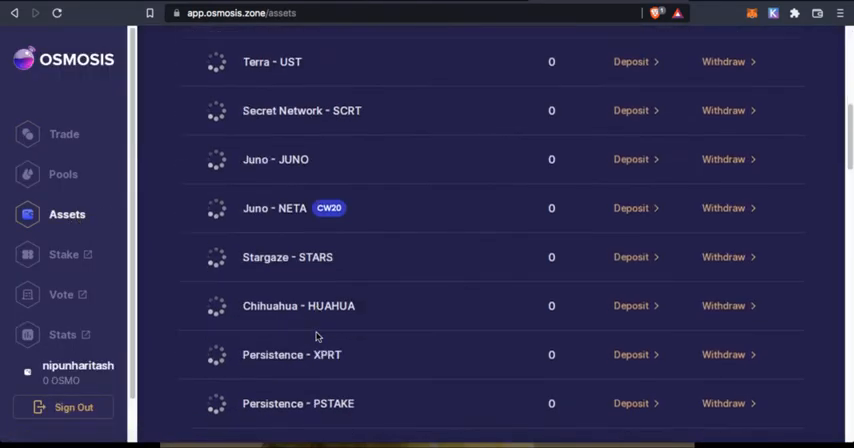
scroll("up", 3)
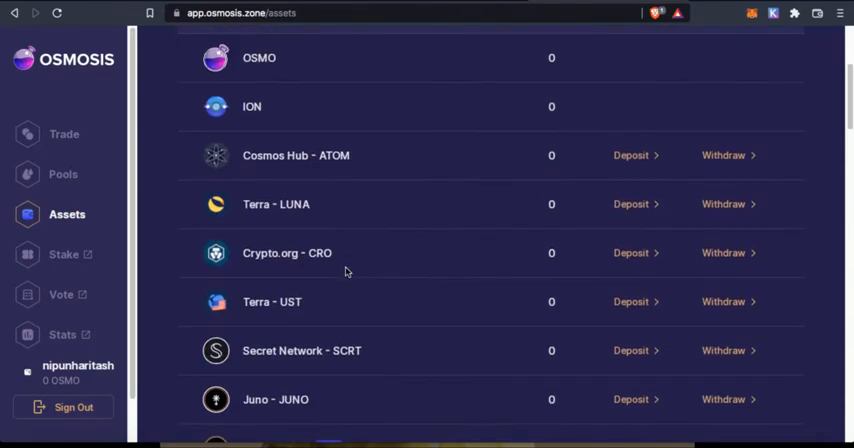
scroll("down", 3)
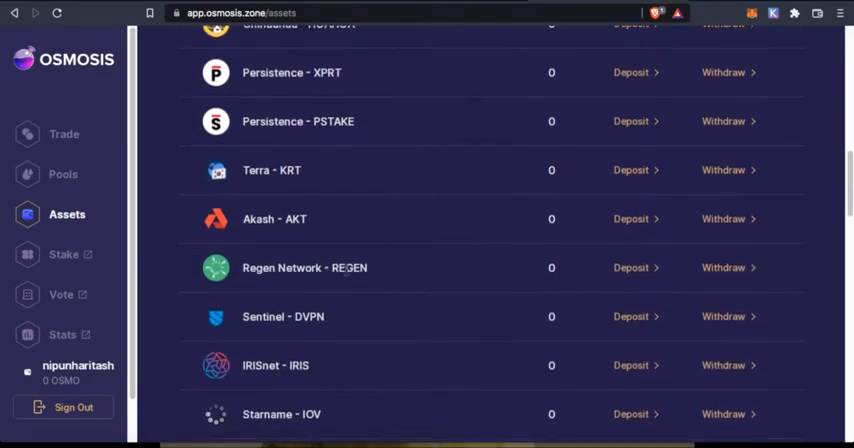
scroll("down", 3)
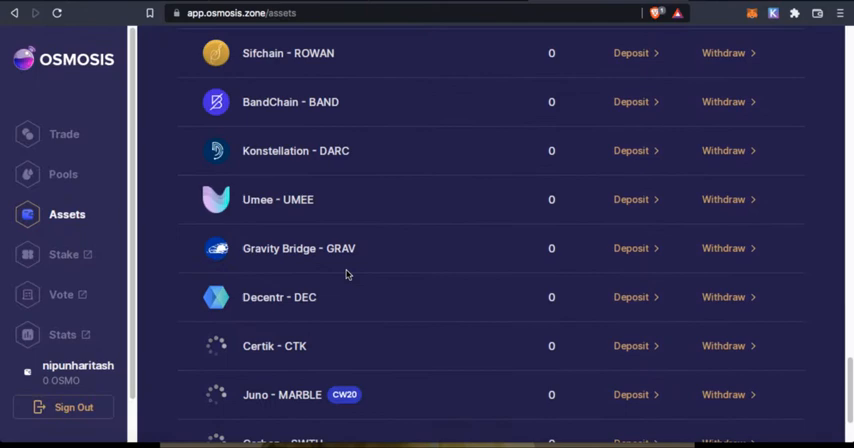
scroll("down", 3)
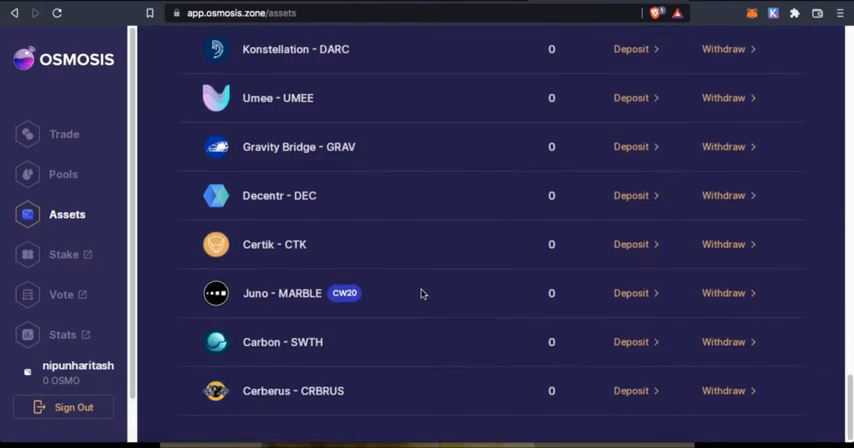
mouse_move(428, 352)
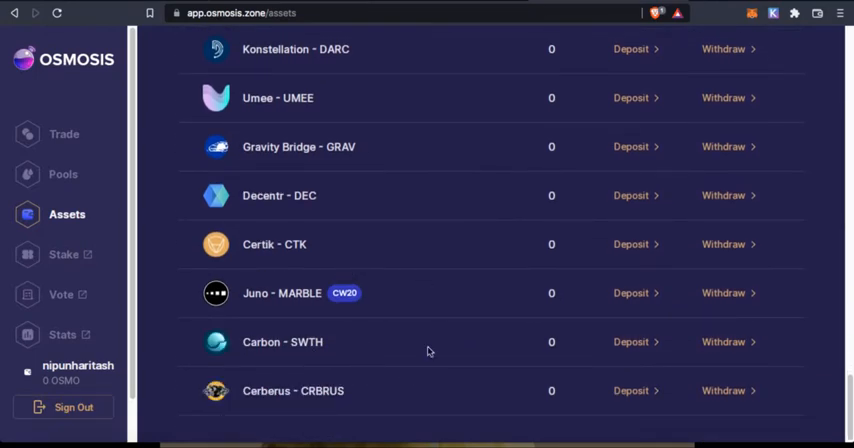
scroll("up", 3)
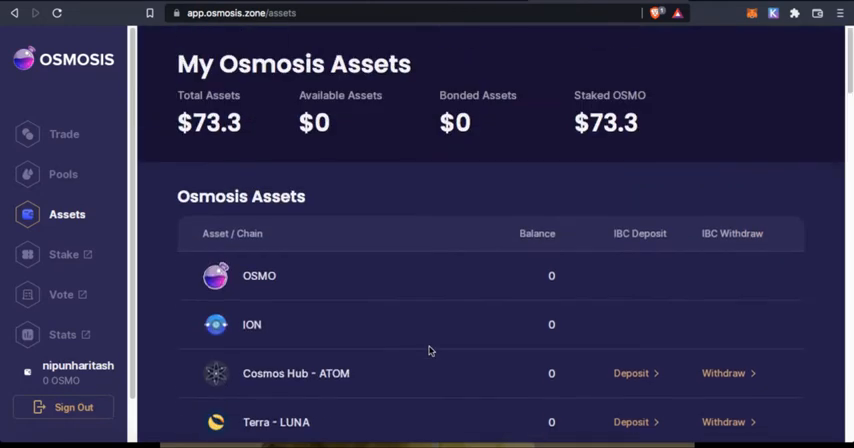
mouse_move(450, 40)
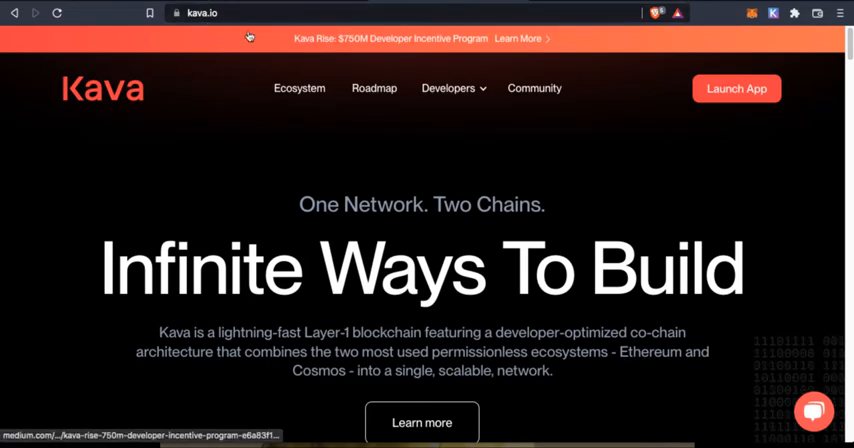
Launch the Kava web app from kava.io and connect the Keplr wallet, checking the linked Kava account
left_click(736, 88)
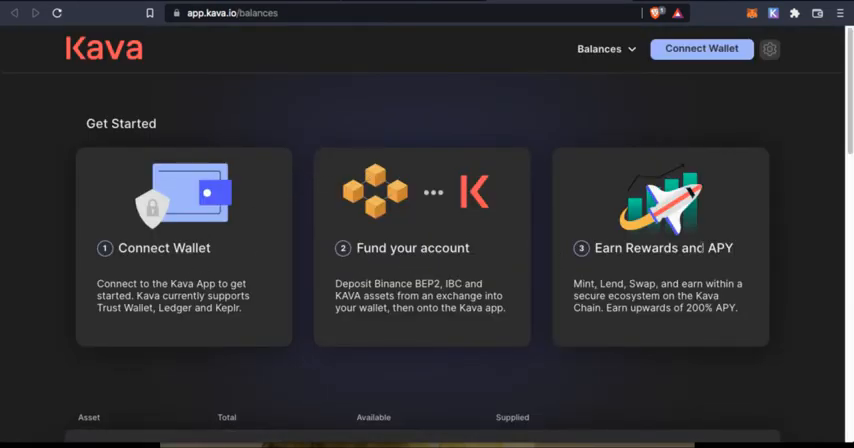
mouse_move(700, 48)
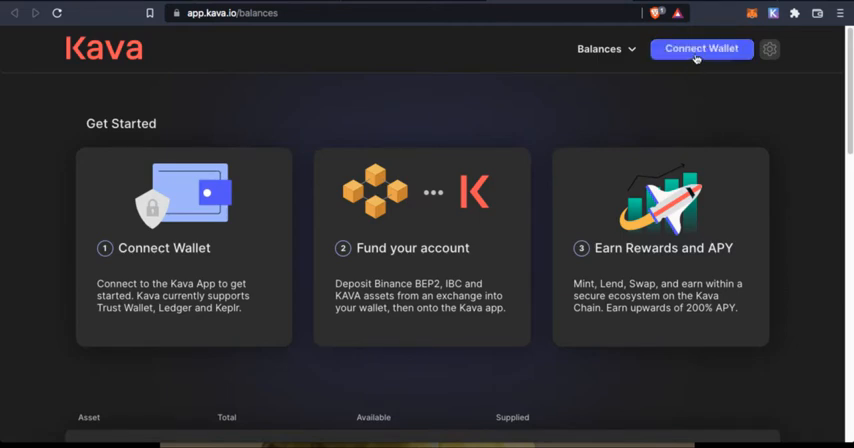
left_click(700, 48)
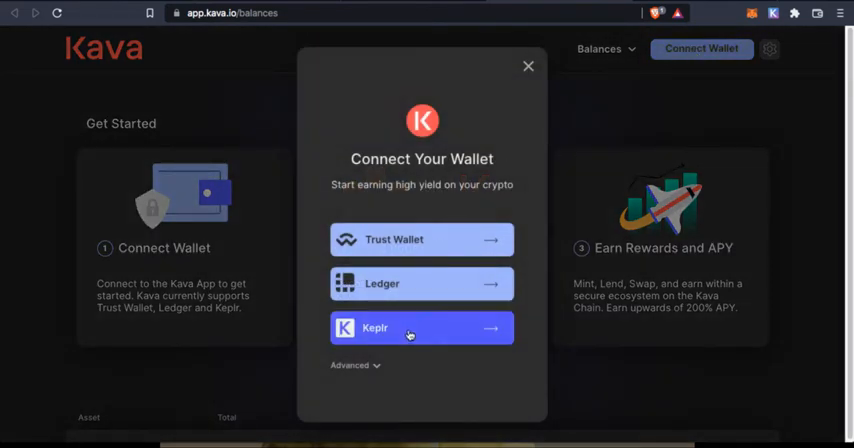
left_click(420, 328)
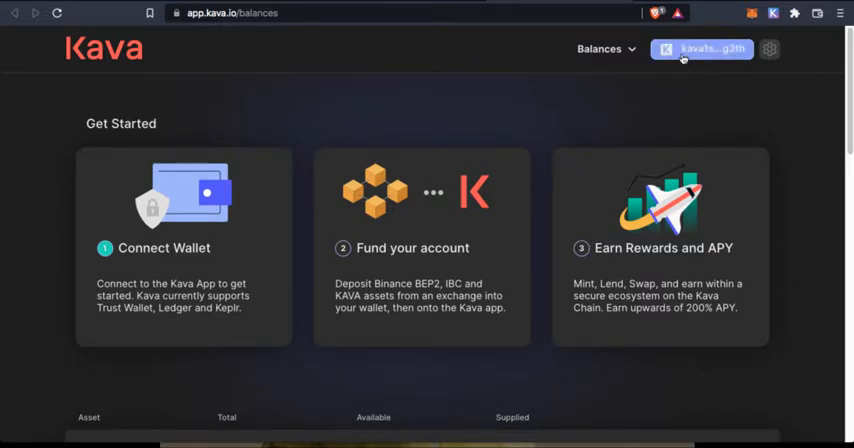
mouse_move(700, 48)
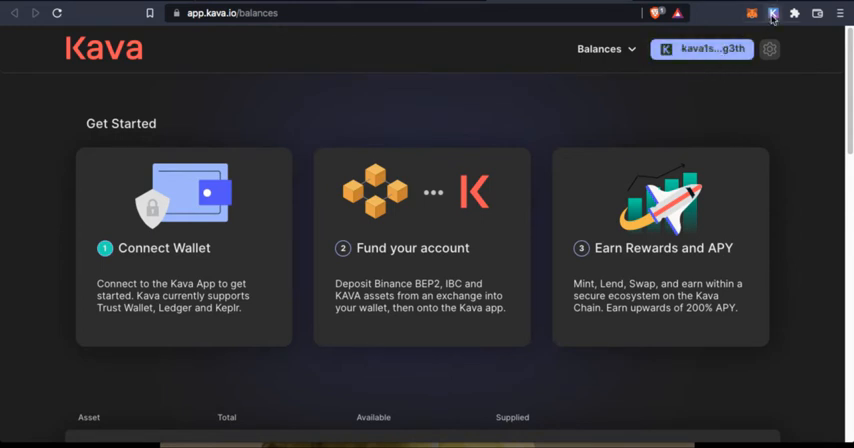
mouse_move(700, 48)
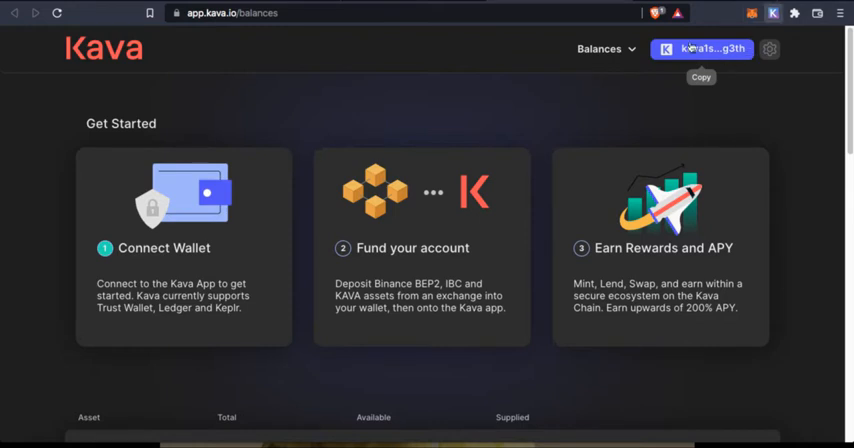
left_click(704, 48)
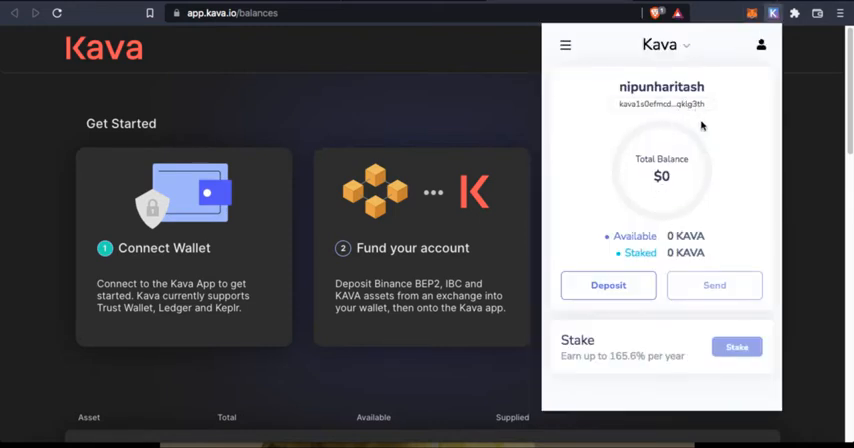
mouse_move(680, 216)
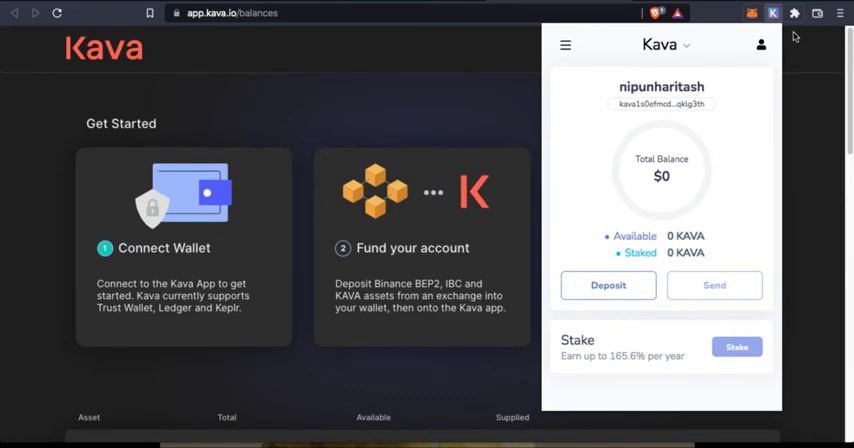
mouse_move(680, 48)
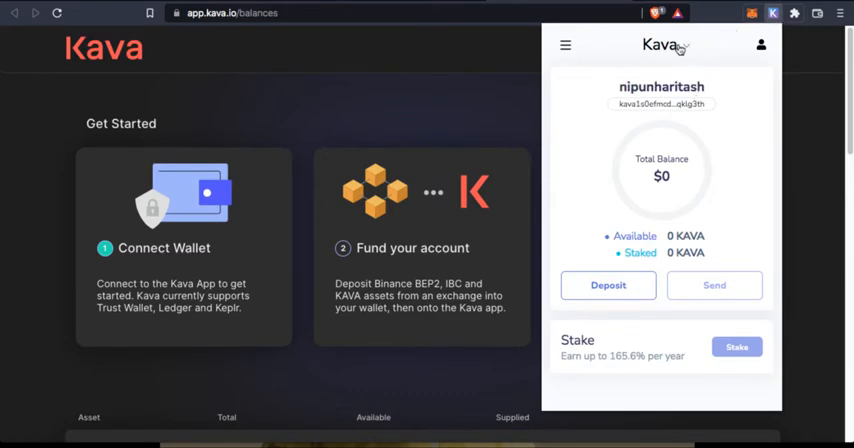
left_click(660, 44)
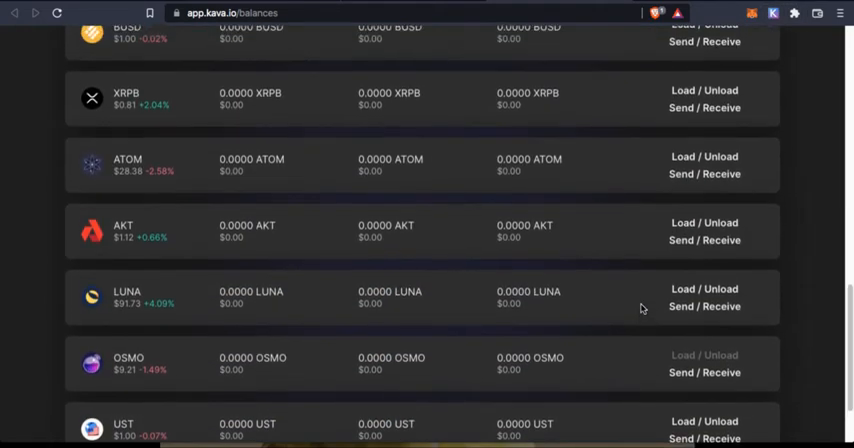
mouse_move(704, 156)
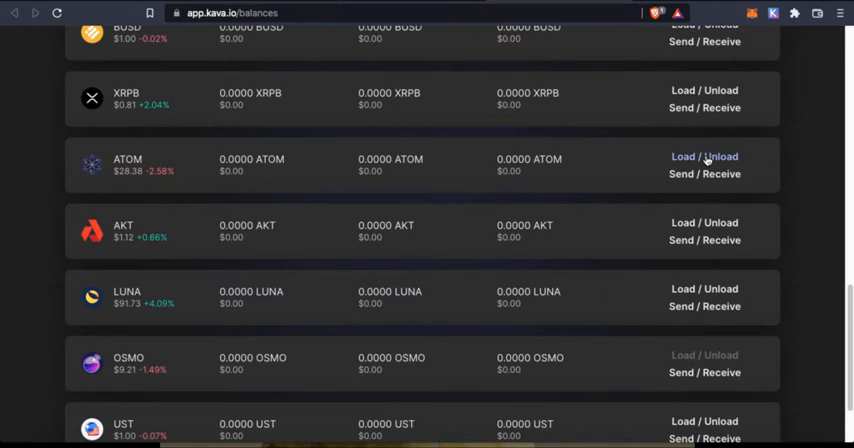
Load 0.4 ATOM from Cosmos into the pasted Kava account address and submit the transfer
left_click(684, 156)
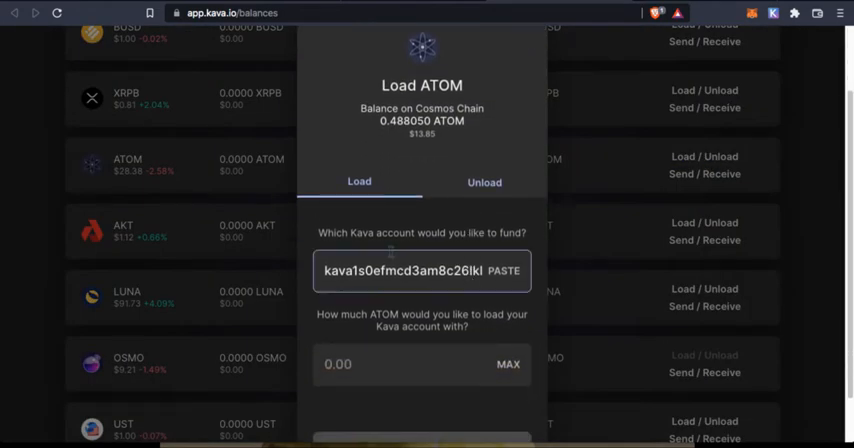
left_click(420, 364)
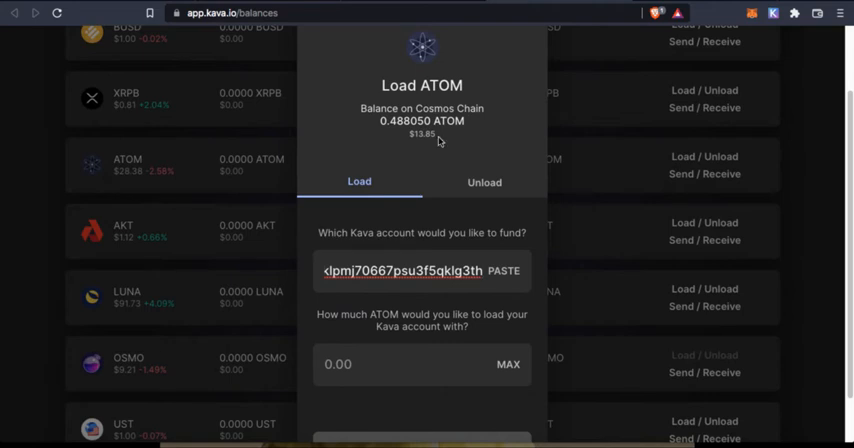
mouse_move(484, 194)
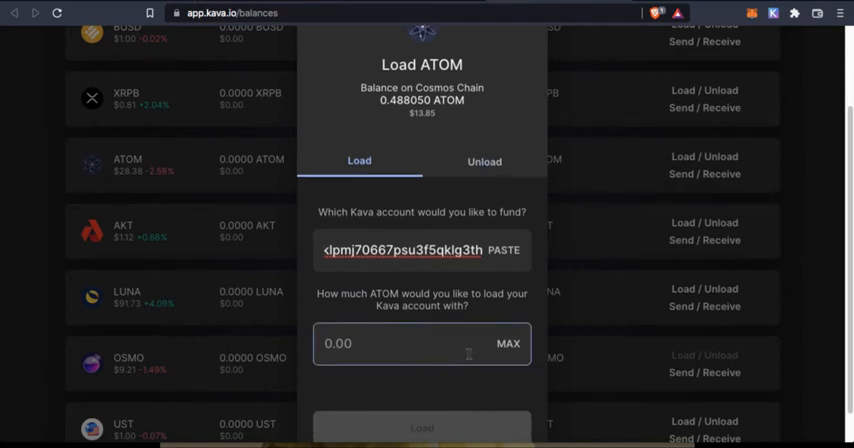
left_click(504, 250)
type("0.")
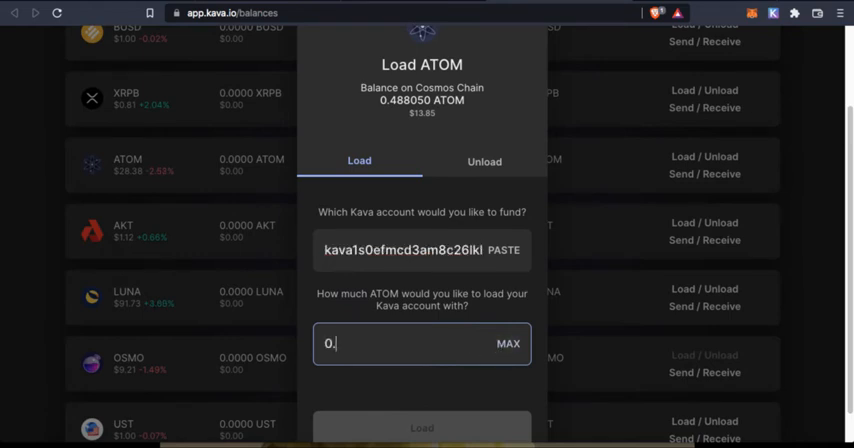
type("45")
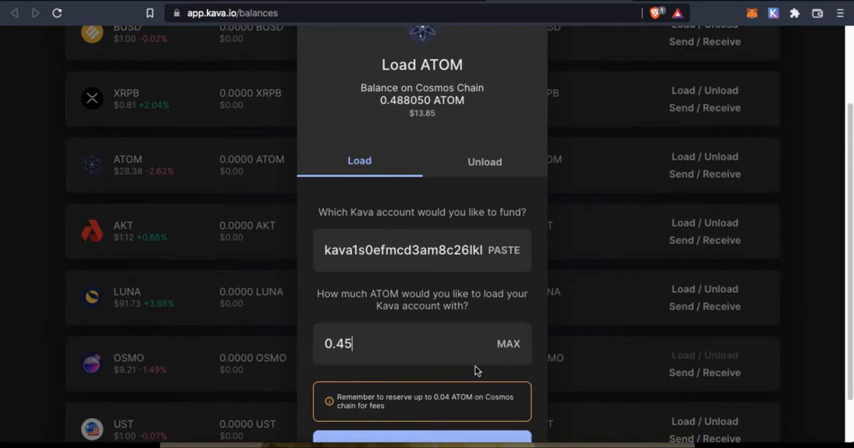
key("Backspace")
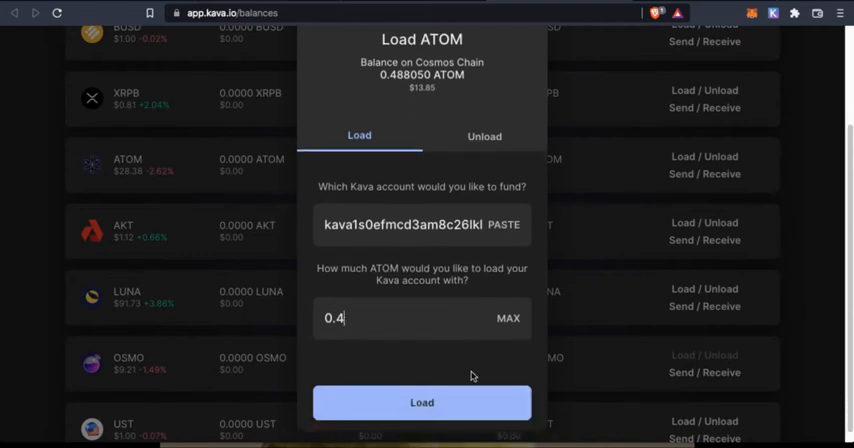
left_click(420, 402)
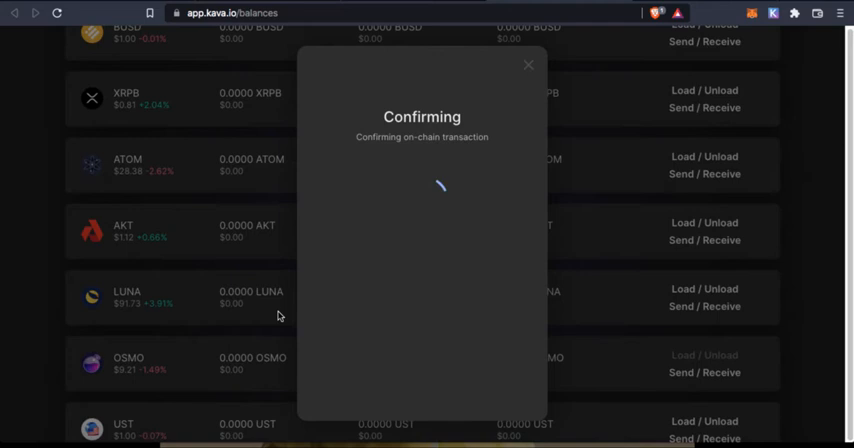
mouse_move(480, 242)
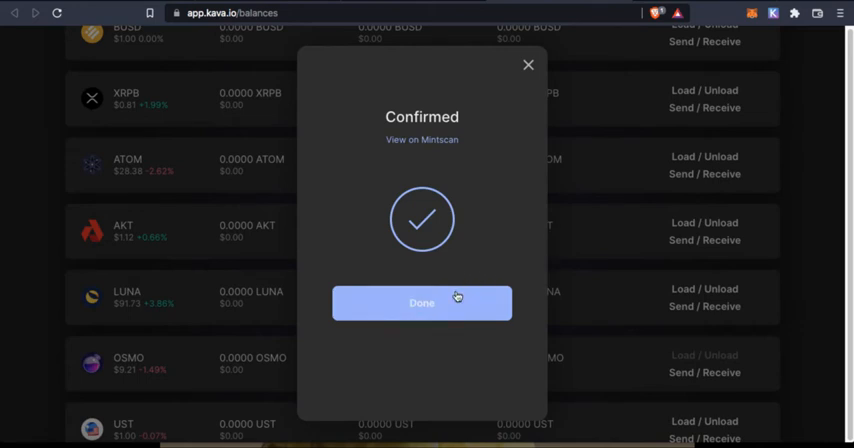
Dismiss the confirmed 0.4 ATOM load dialog with Done, returning to the balances list
left_click(420, 304)
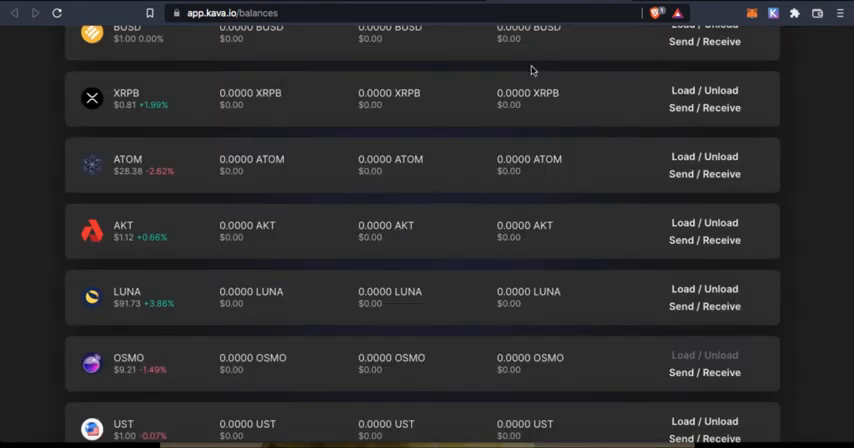
mouse_move(200, 56)
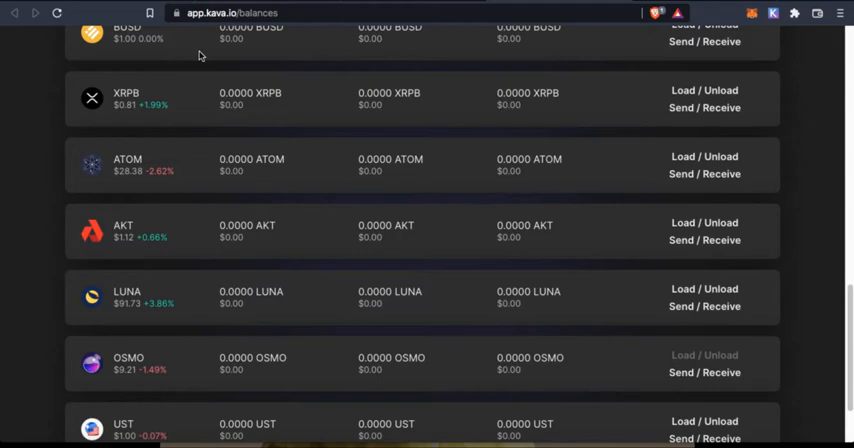
Reconnect the Keplr wallet, verify the 0.4000 ATOM ($11.35) row, and bring up the app sections menu
scroll("up", 3)
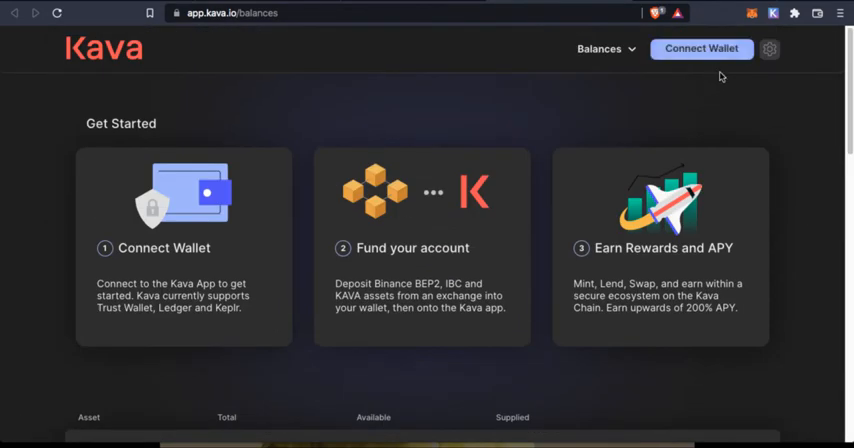
left_click(700, 48)
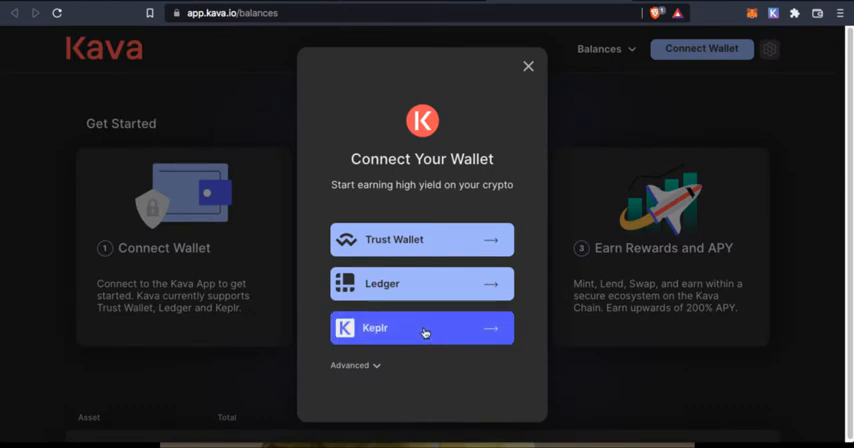
left_click(420, 328)
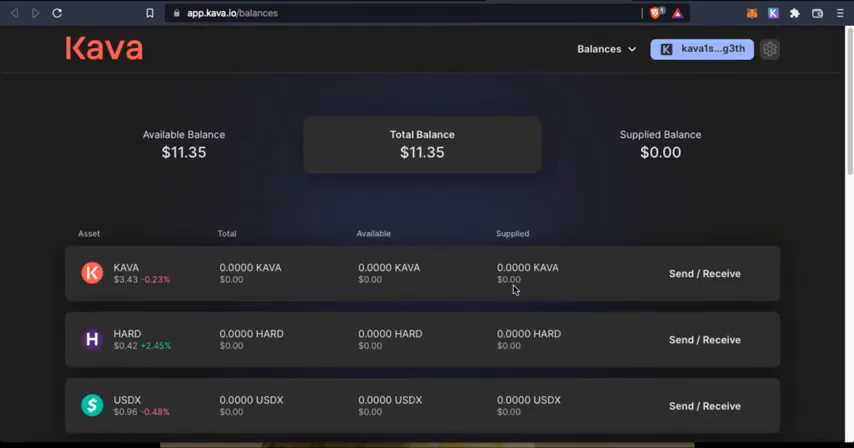
scroll("down", 3)
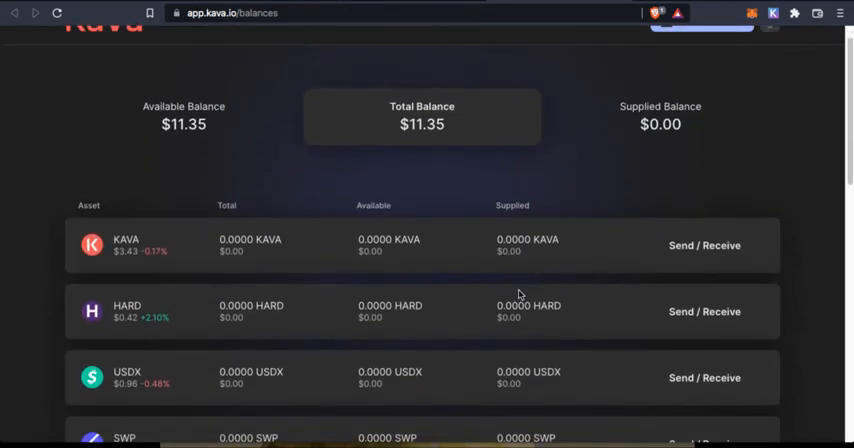
mouse_move(438, 140)
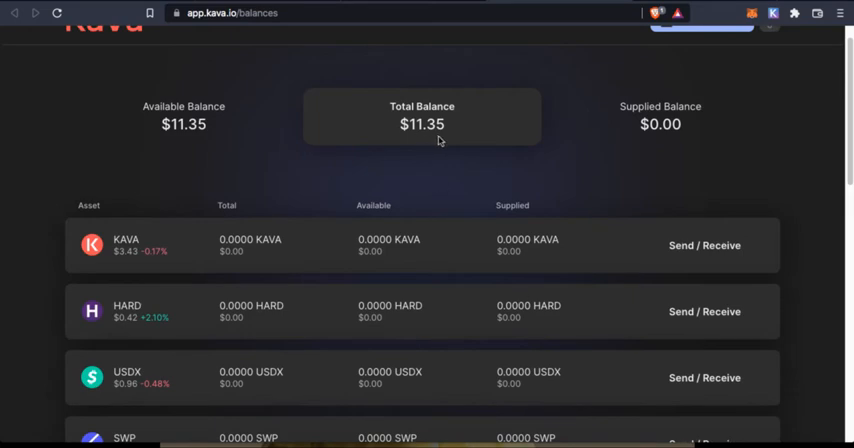
scroll("down", 3)
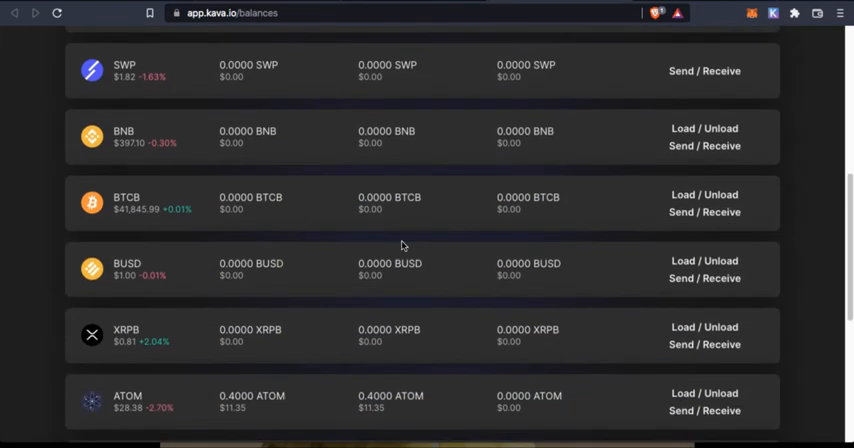
scroll("down", 3)
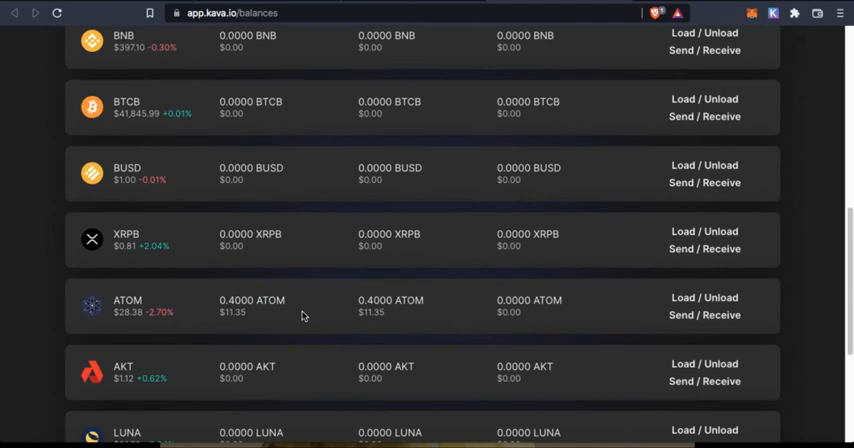
scroll("up", 3)
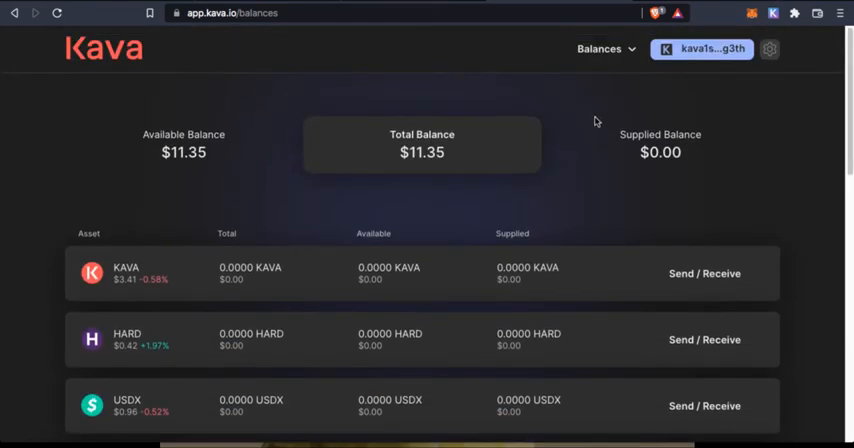
scroll("down", 3)
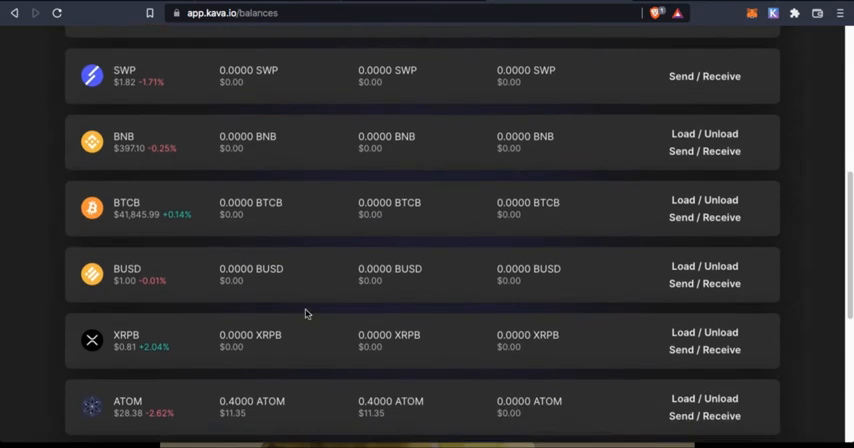
scroll("down", 3)
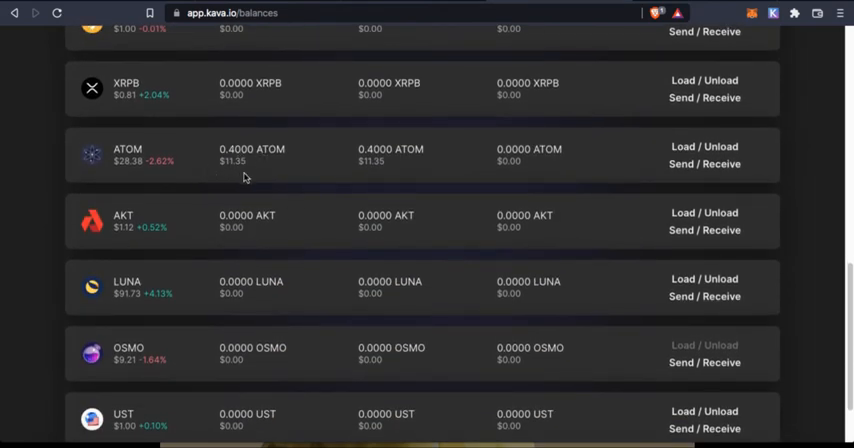
scroll("up", 3)
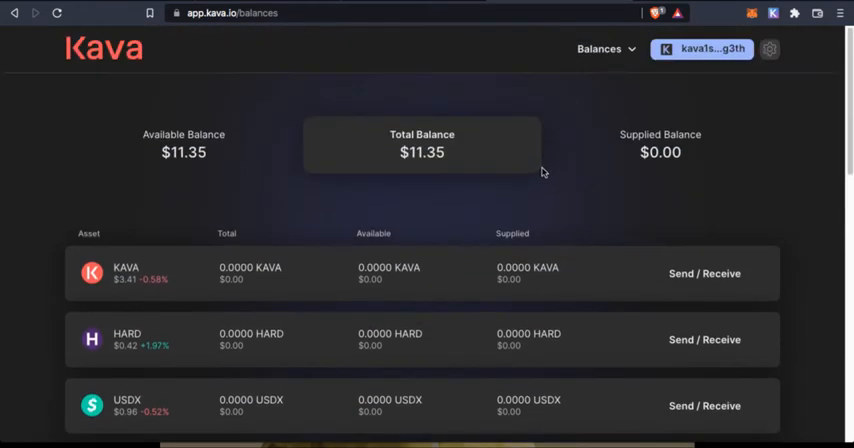
left_click(600, 48)
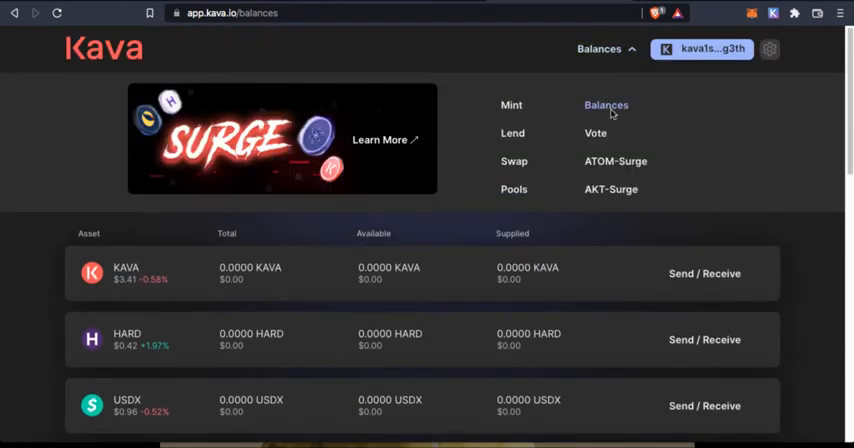
Go to the ATOM Surge pool page and review its steps showing 0.4 ATOM ready to supply
left_click(616, 160)
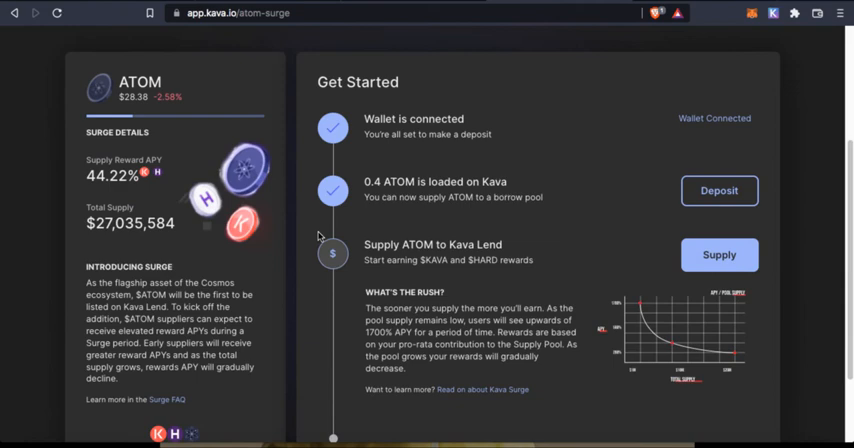
scroll("up", 3)
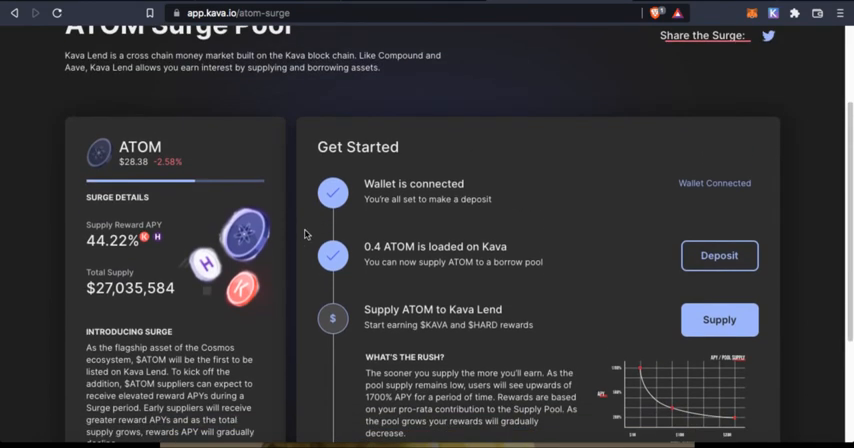
mouse_move(426, 208)
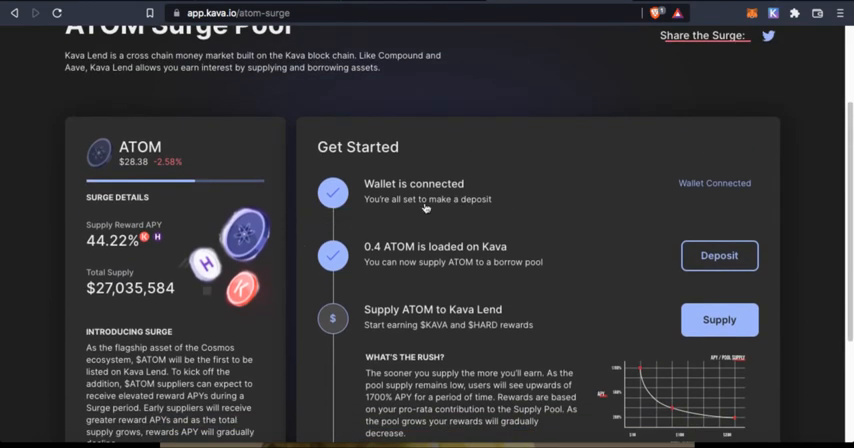
mouse_move(630, 256)
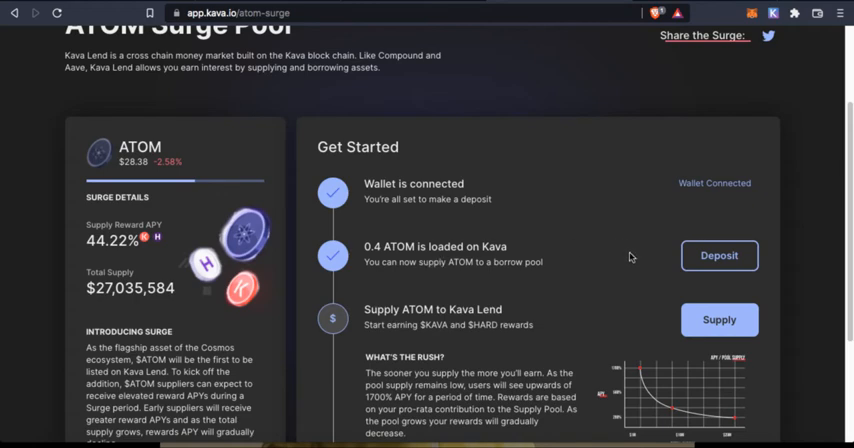
scroll("down", 3)
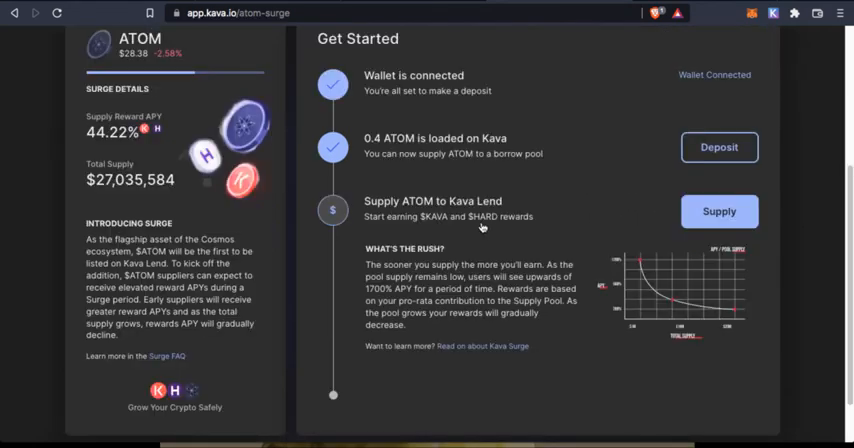
mouse_move(572, 210)
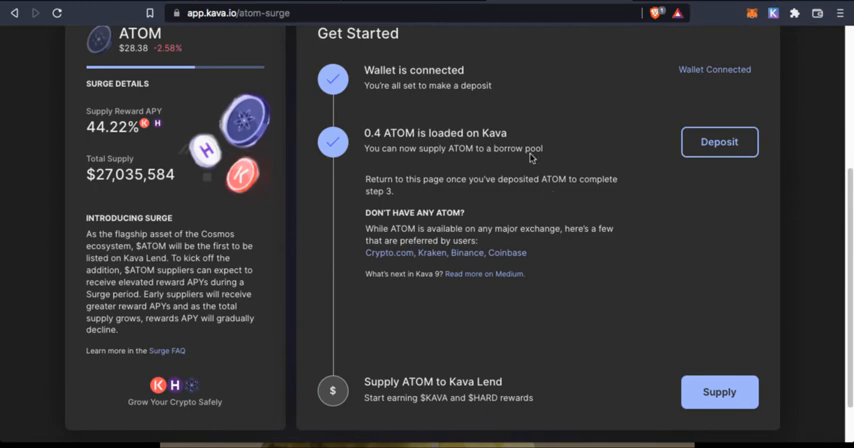
mouse_move(420, 336)
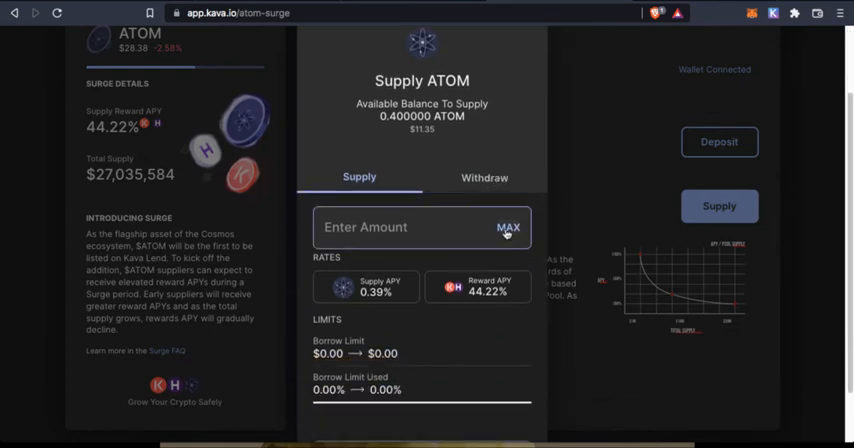
Supply the MAX 0.4 ATOM to Kava Lend and approve it in Keplr with the Low fee
left_click(508, 228)
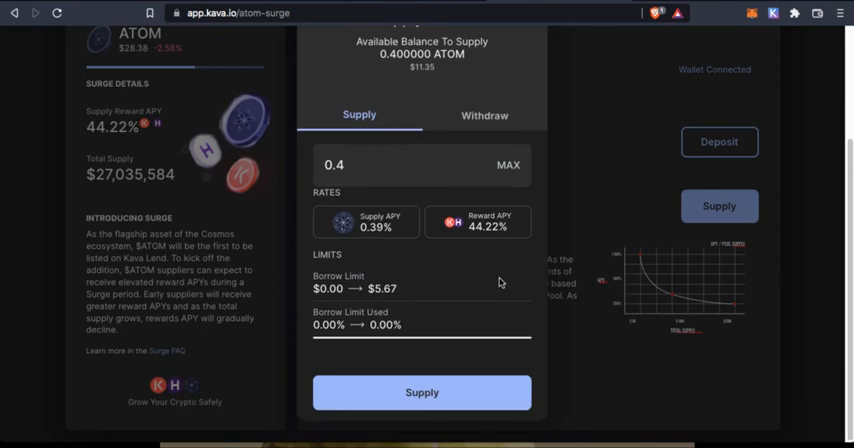
mouse_move(460, 380)
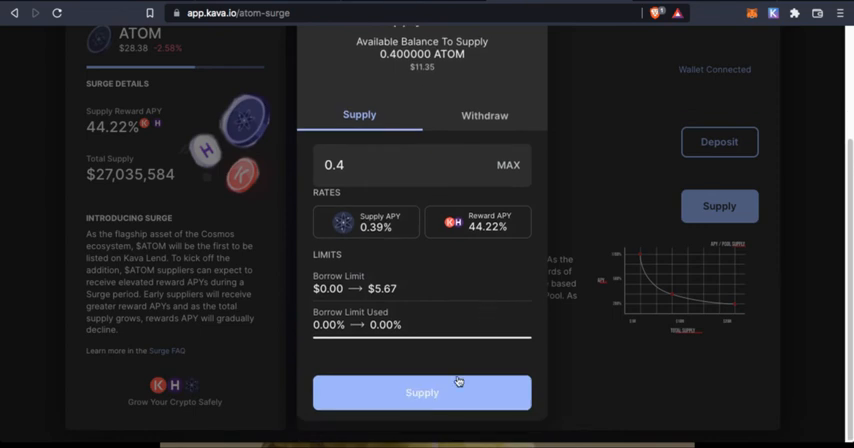
left_click(420, 392)
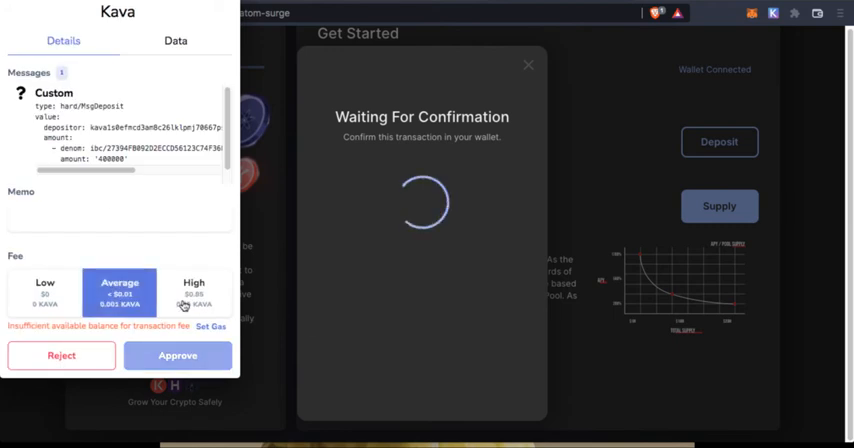
left_click(44, 292)
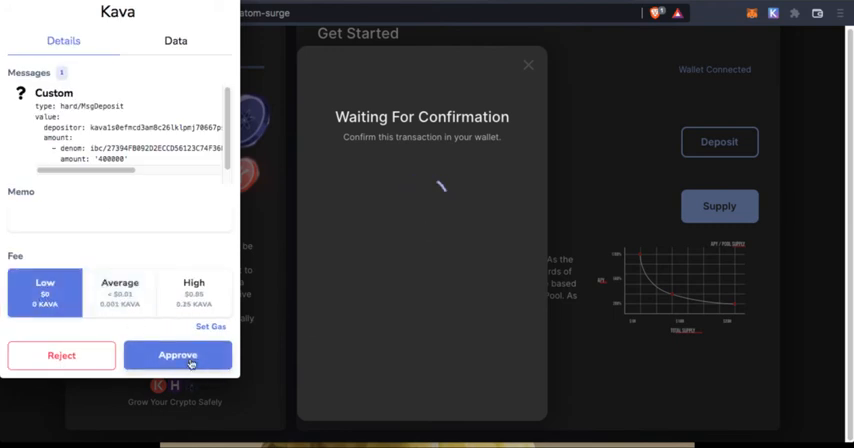
left_click(178, 356)
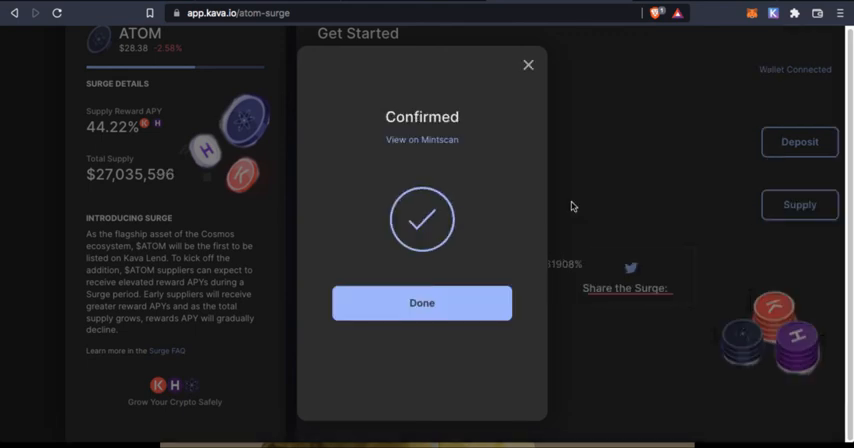
mouse_move(476, 144)
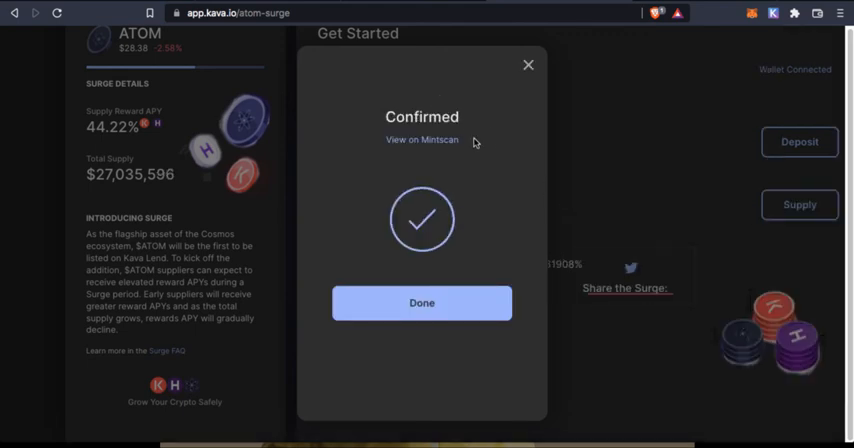
Close the Confirmed dialog and scroll to the Lend overview showing $11.35 supplied at 44.65% net APY
left_click(420, 302)
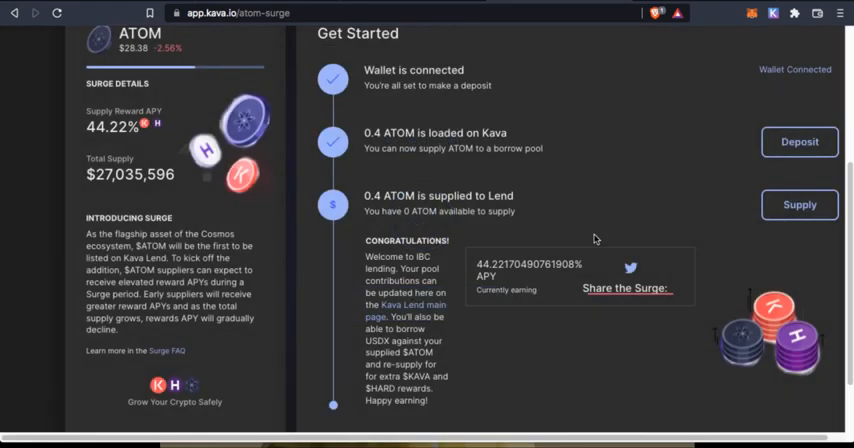
scroll("down", 3)
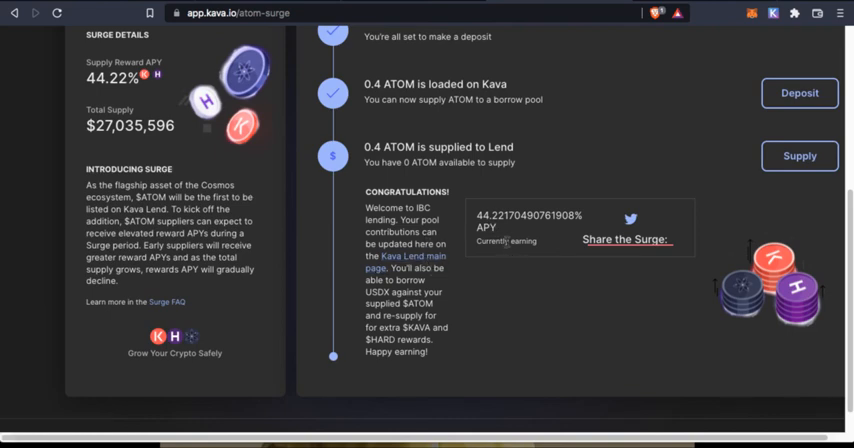
scroll("down", 3)
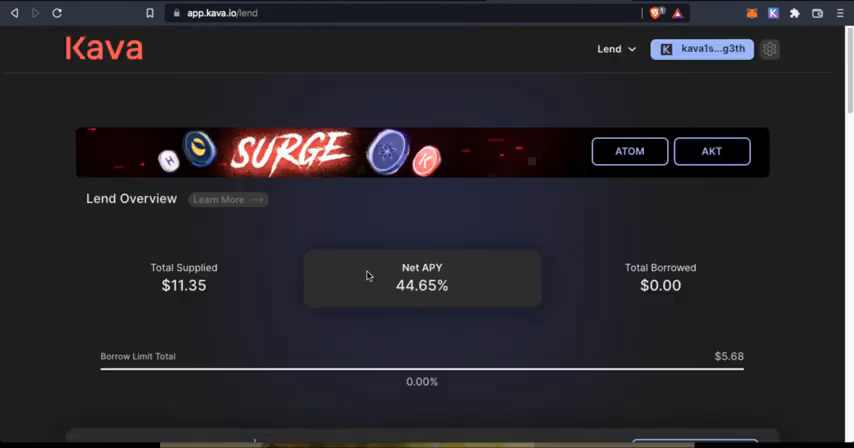
scroll("down", 3)
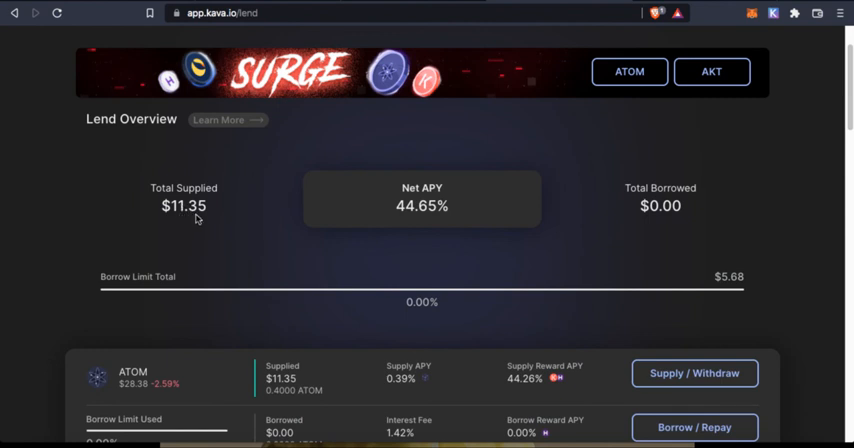
mouse_move(220, 226)
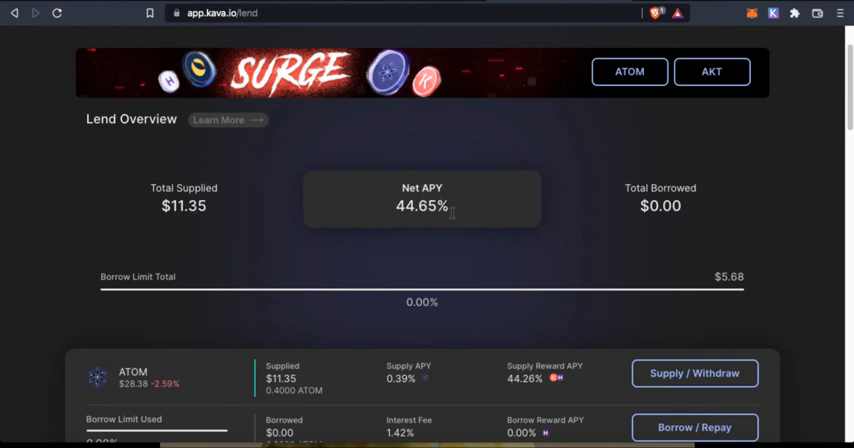
mouse_move(438, 240)
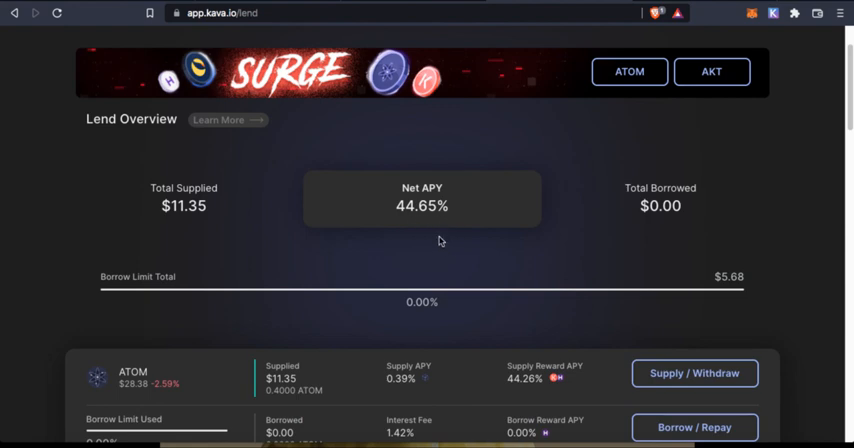
scroll("down", 3)
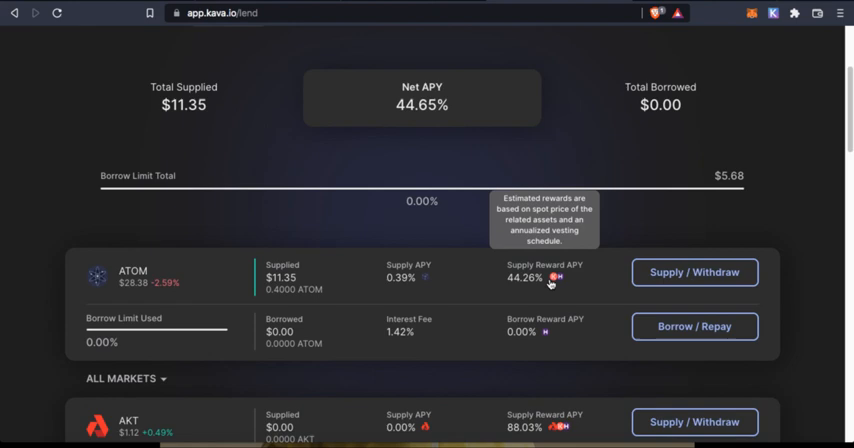
mouse_move(556, 282)
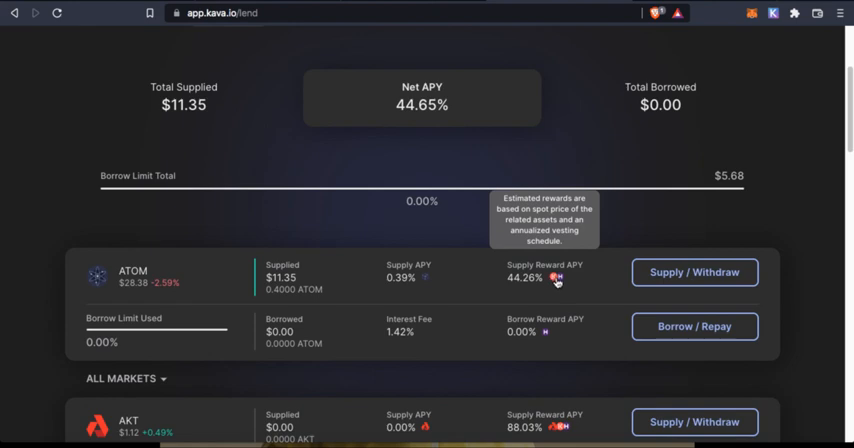
scroll("down", 3)
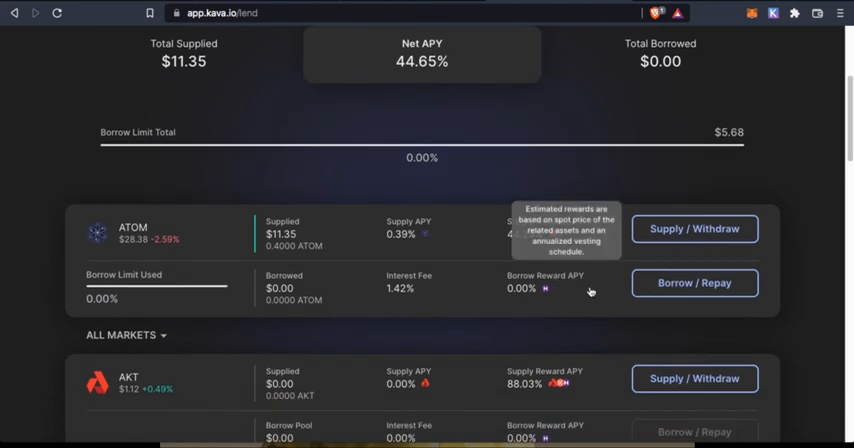
scroll("down", 3)
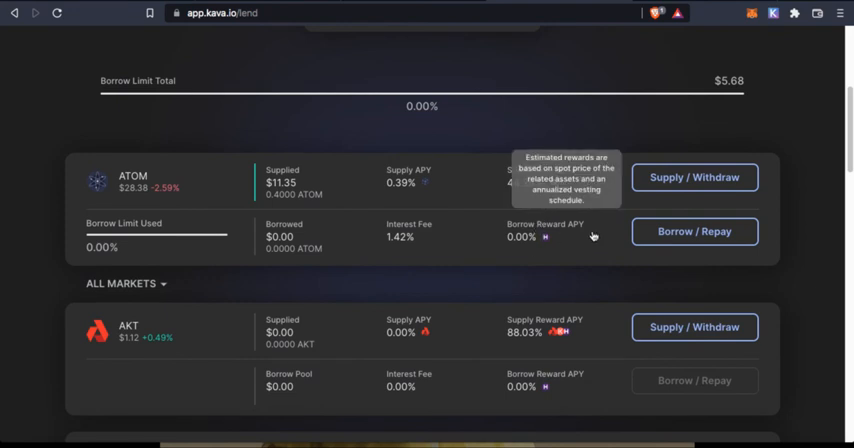
mouse_move(776, 84)
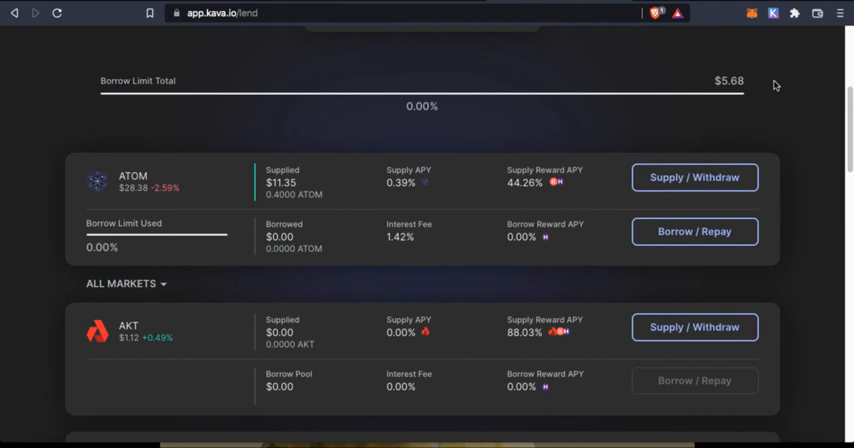
mouse_move(768, 96)
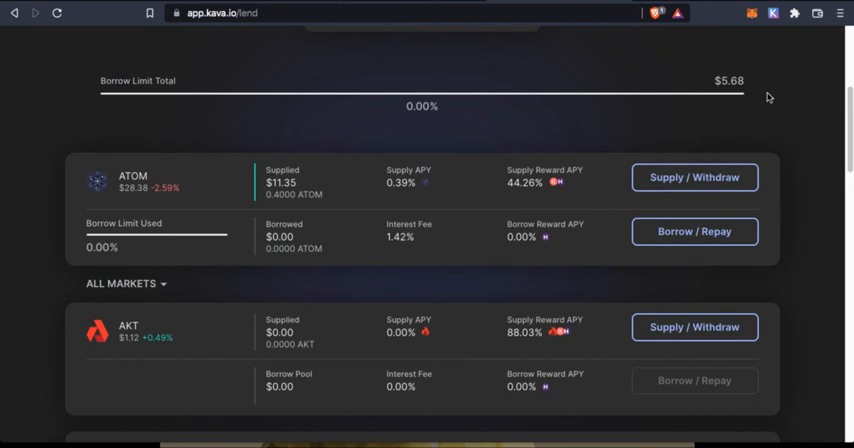